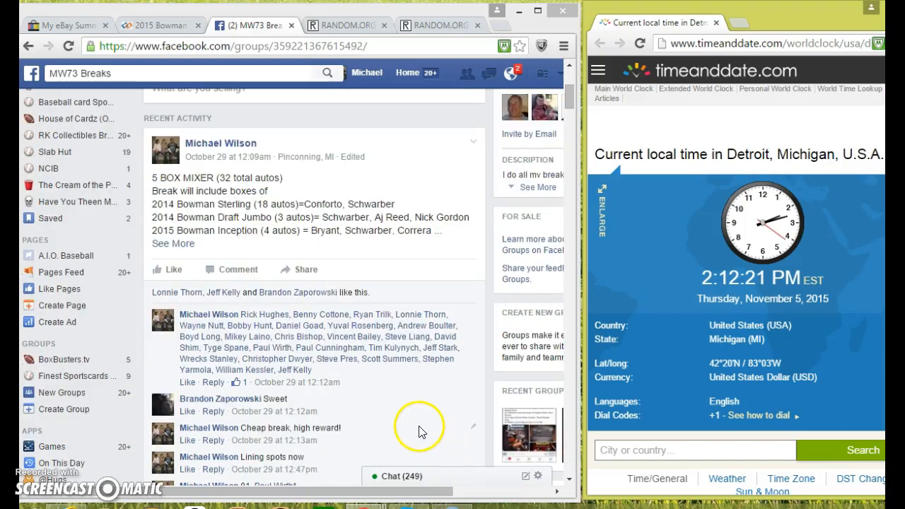
- Post a "LIVE" comment under the break post below the participant name list
{"action": "scroll", "scroll_direction": "down", "scroll_amount": 3}
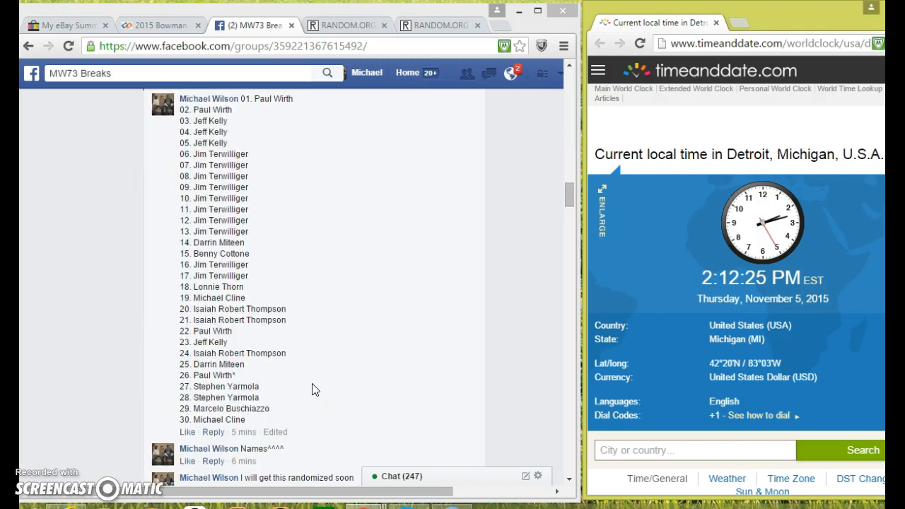
{"action": "scroll", "scroll_direction": "down", "scroll_amount": 3}
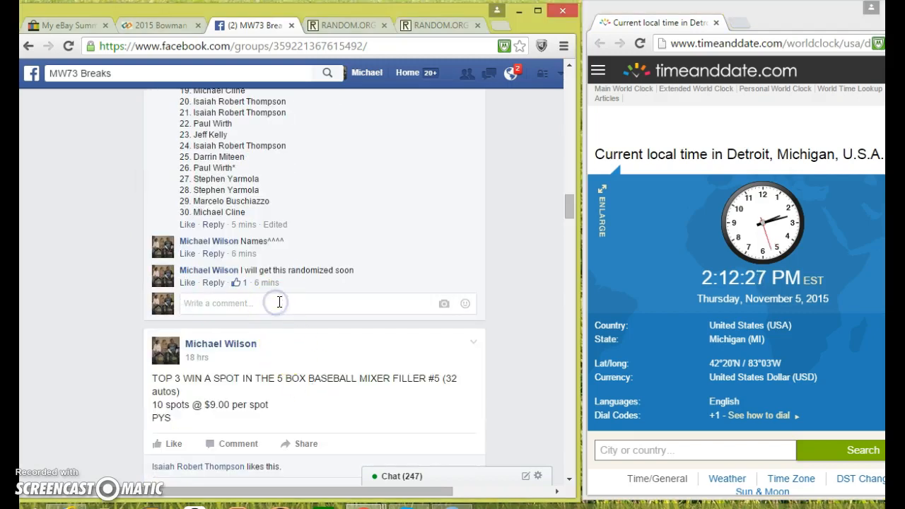
{"action": "type", "text": "LIVE"}
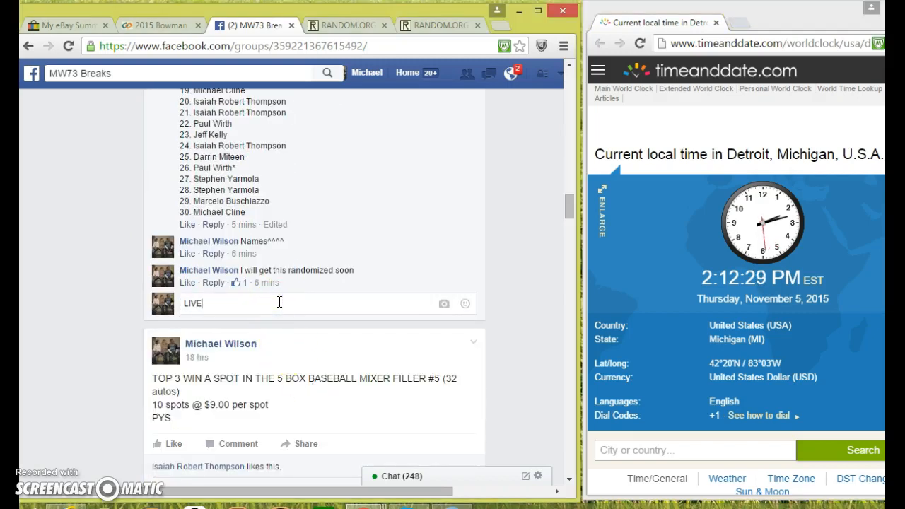
{"action": "key", "text": "enter"}
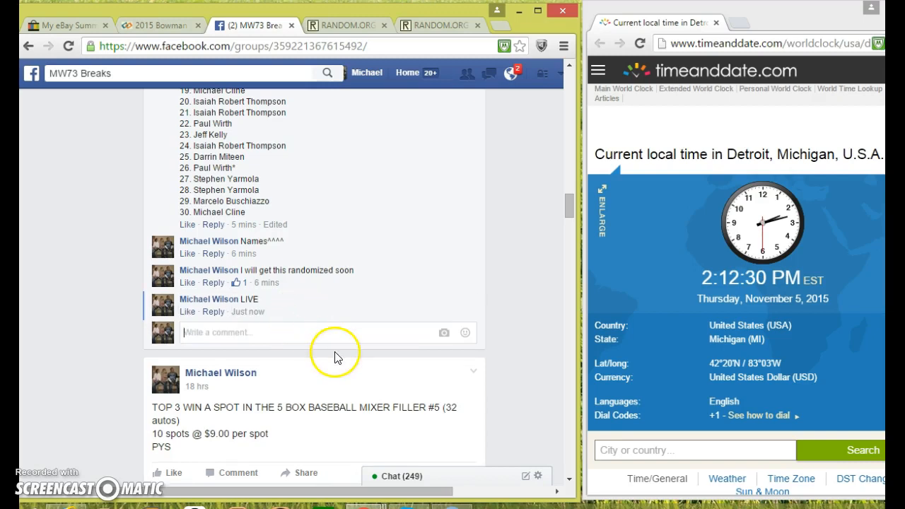
{"action": "mouse_move", "coordinate": [248, 312]}
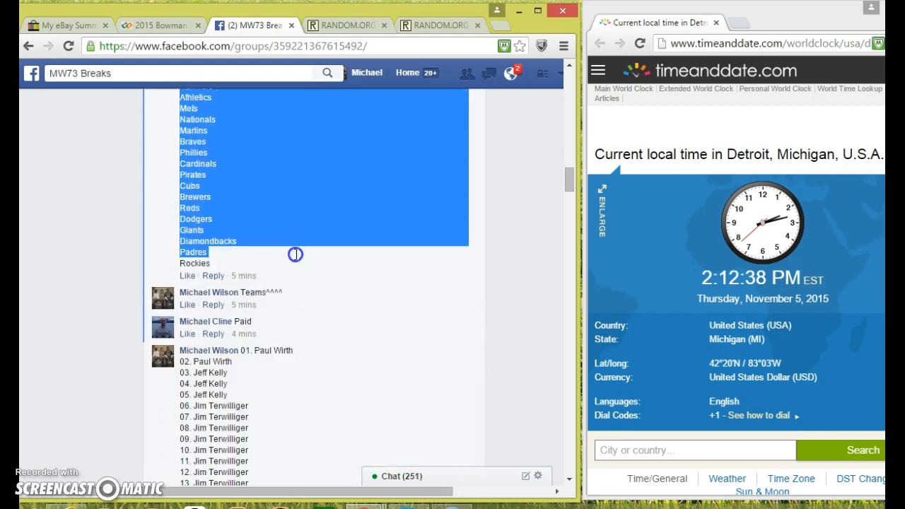
- Copy the selected team list (Blue Jays through Rockies) from the comment
{"action": "right_click", "coordinate": [294, 212]}
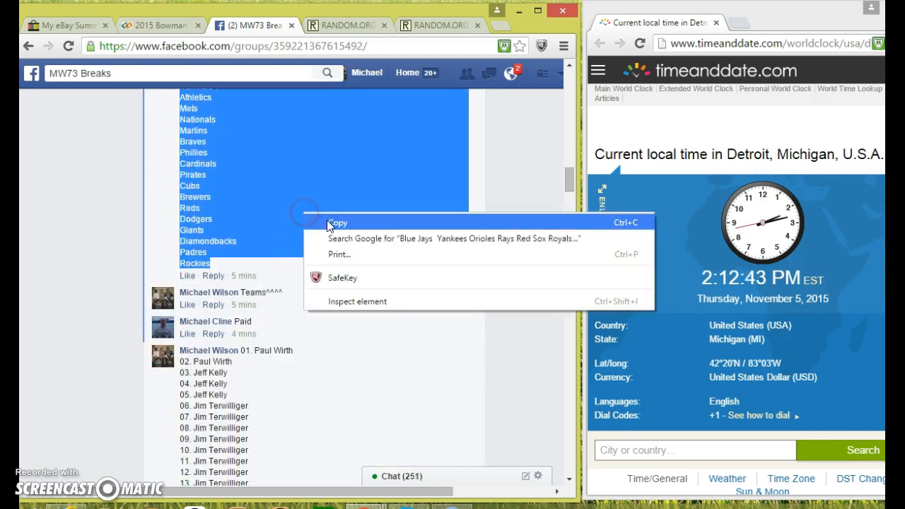
{"action": "left_click", "coordinate": [346, 25]}
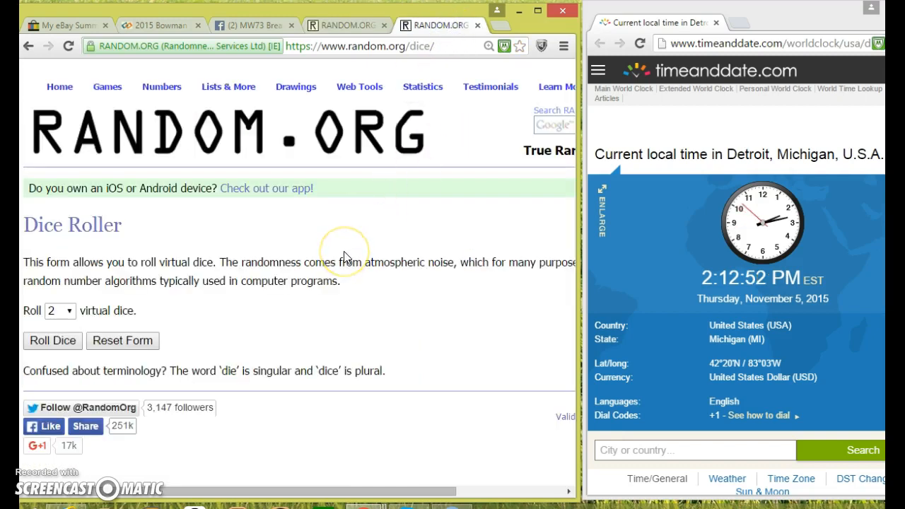
{"action": "mouse_move", "coordinate": [251, 320]}
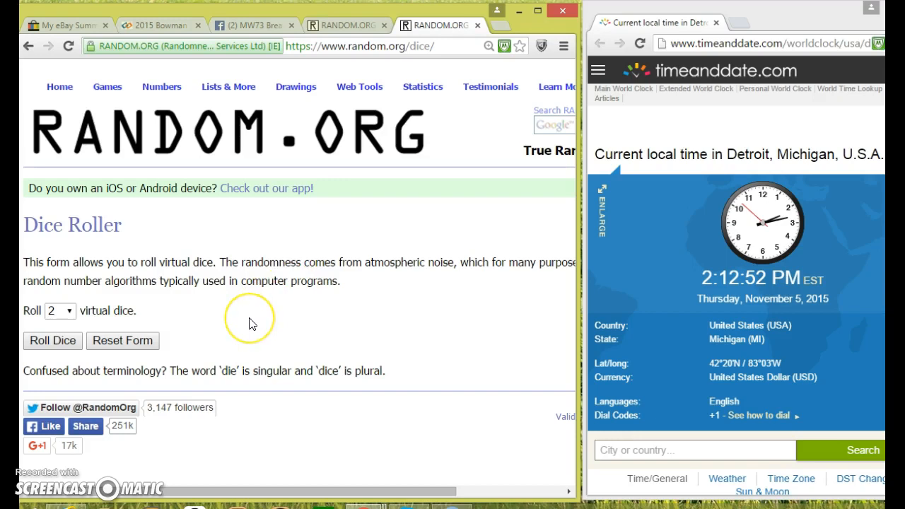
{"action": "mouse_move", "coordinate": [73, 338]}
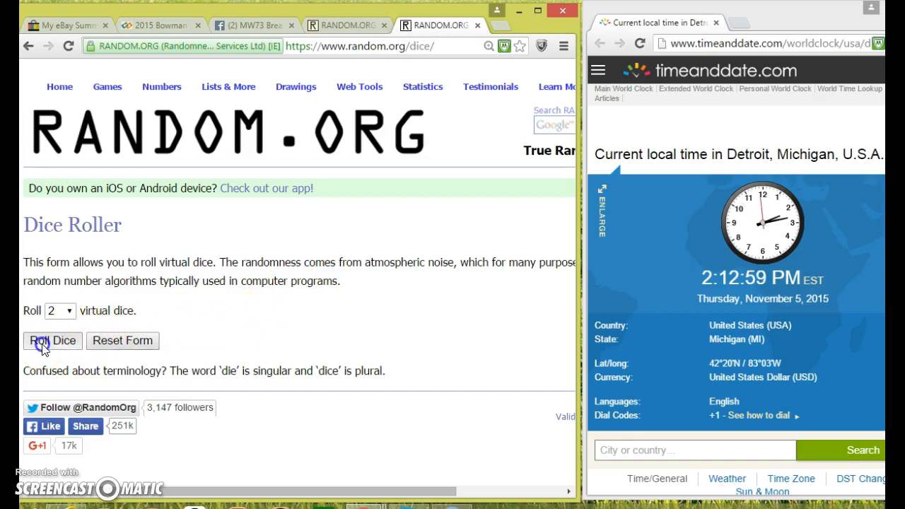
- Roll two dice (4 and 6) and randomize the pasted team list in the List Randomizer
{"action": "left_click", "coordinate": [52, 340]}
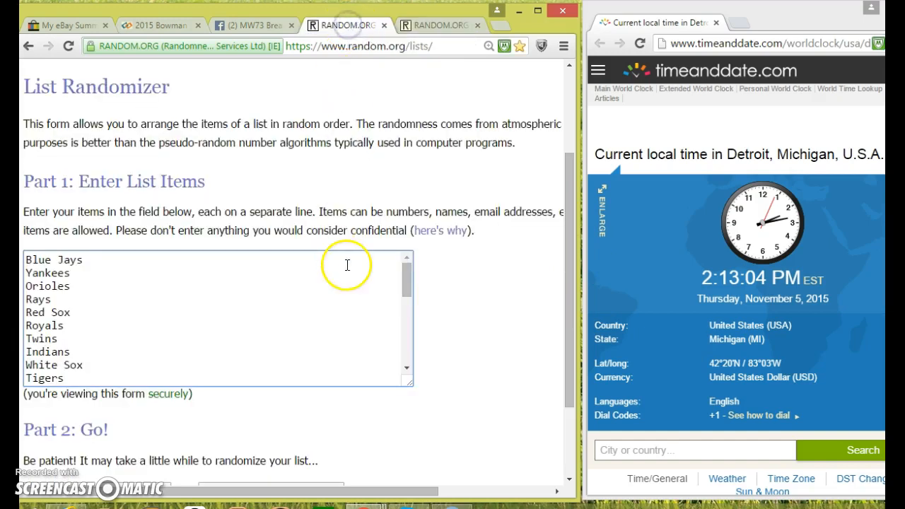
{"action": "mouse_move", "coordinate": [427, 28]}
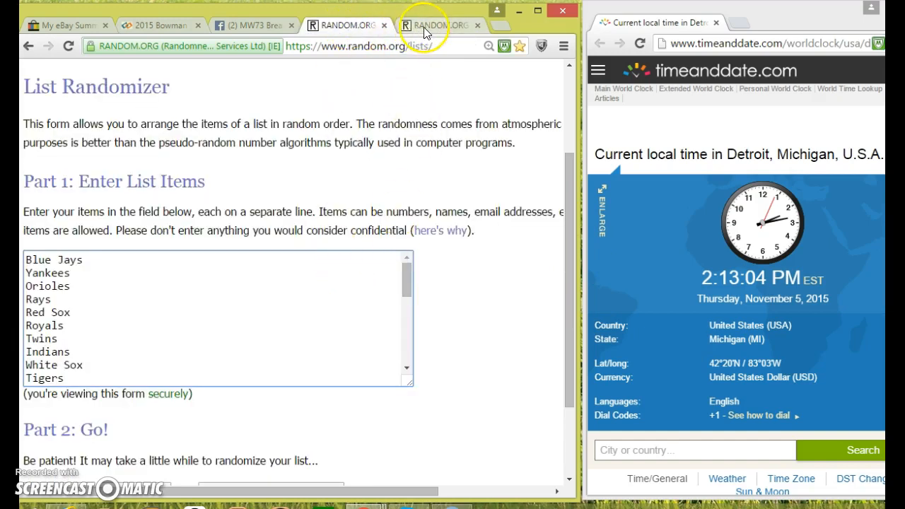
{"action": "left_click", "coordinate": [346, 25]}
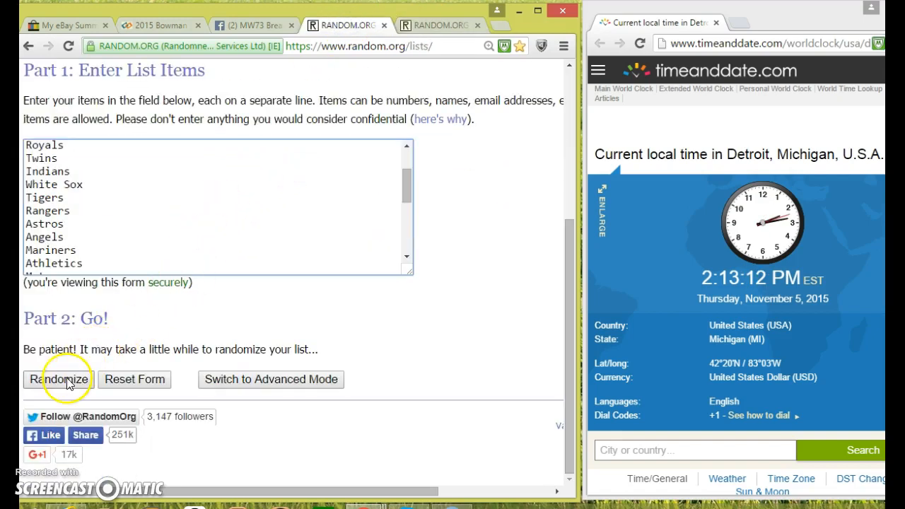
{"action": "left_click", "coordinate": [64, 378]}
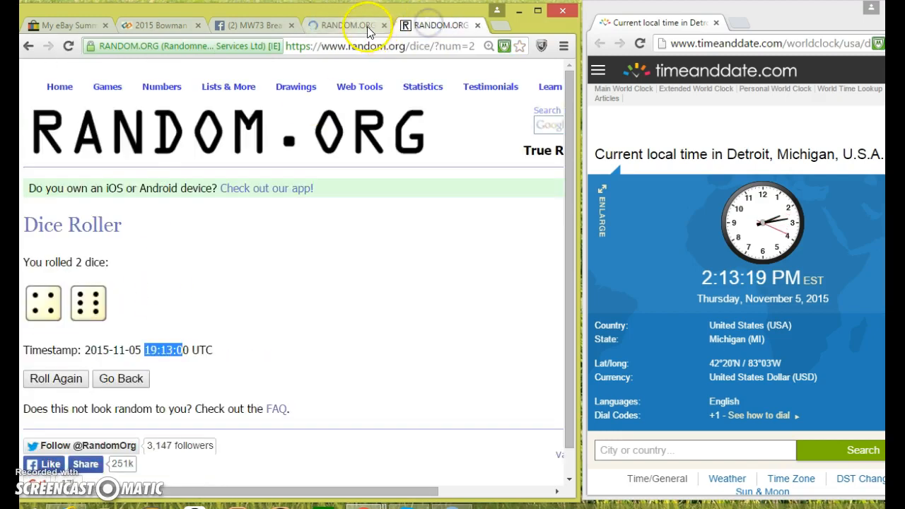
- Re-shuffle the 30-team list until ten randomizations, ending Mets first and Rockies last
{"action": "left_click", "coordinate": [357, 25]}
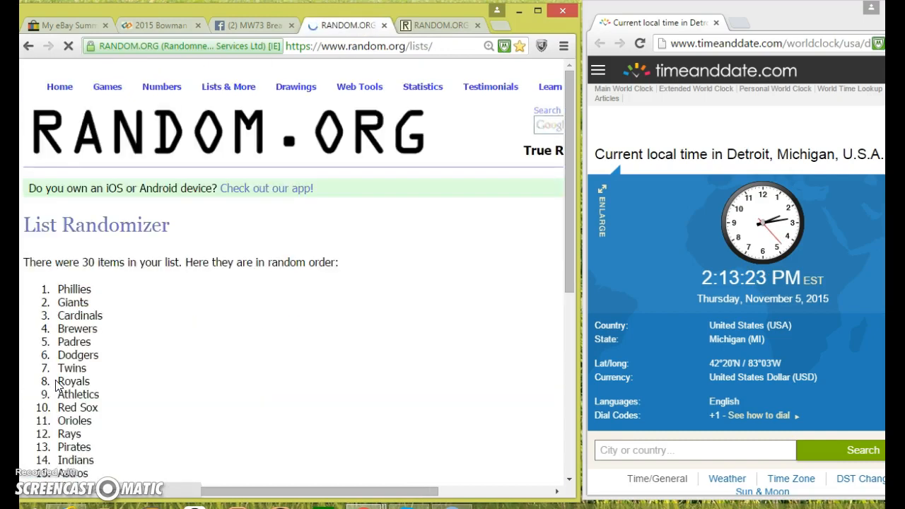
{"action": "left_click", "coordinate": [45, 408]}
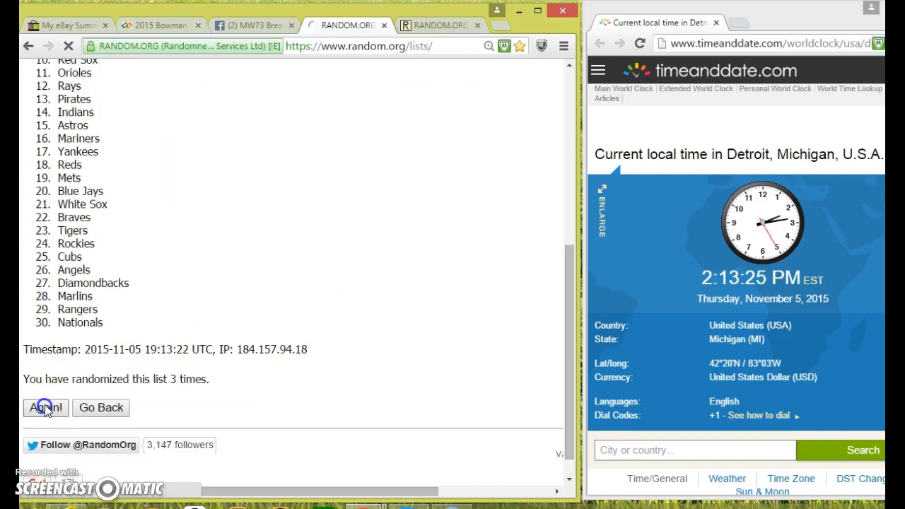
{"action": "left_click", "coordinate": [45, 407]}
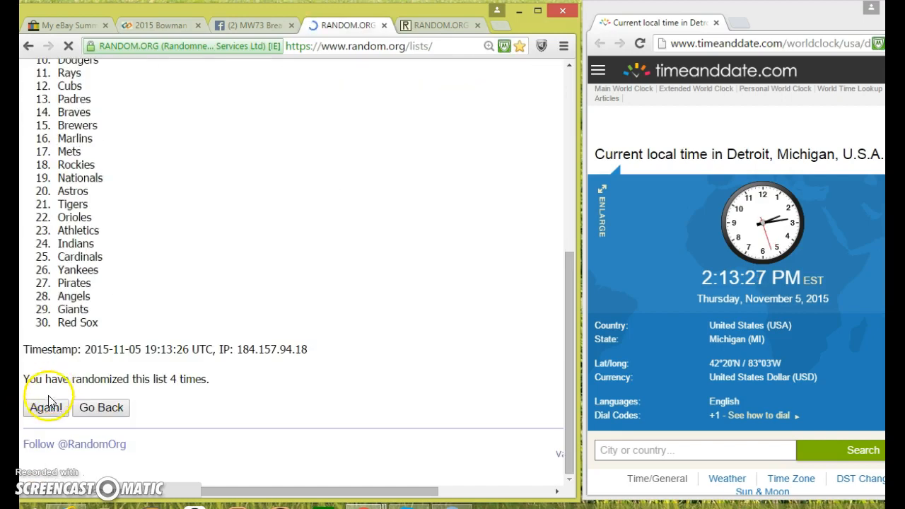
{"action": "left_click", "coordinate": [45, 407]}
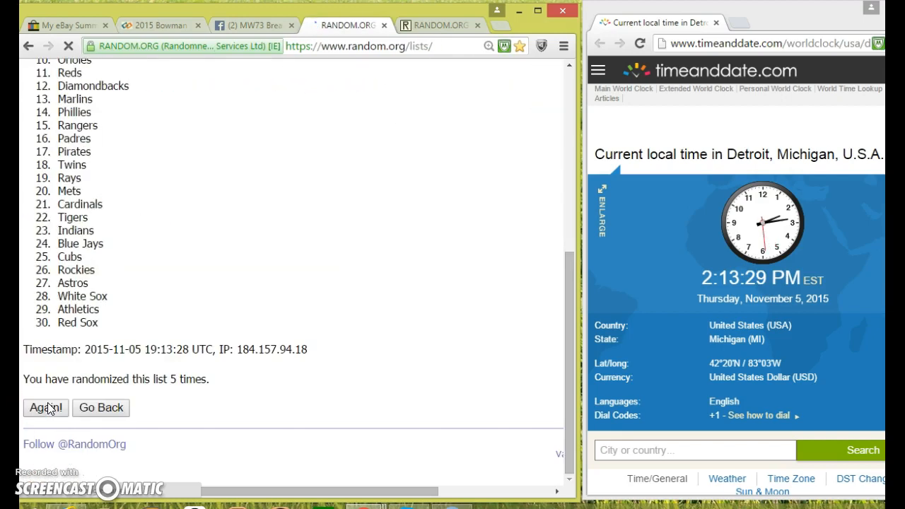
{"action": "left_click", "coordinate": [45, 407]}
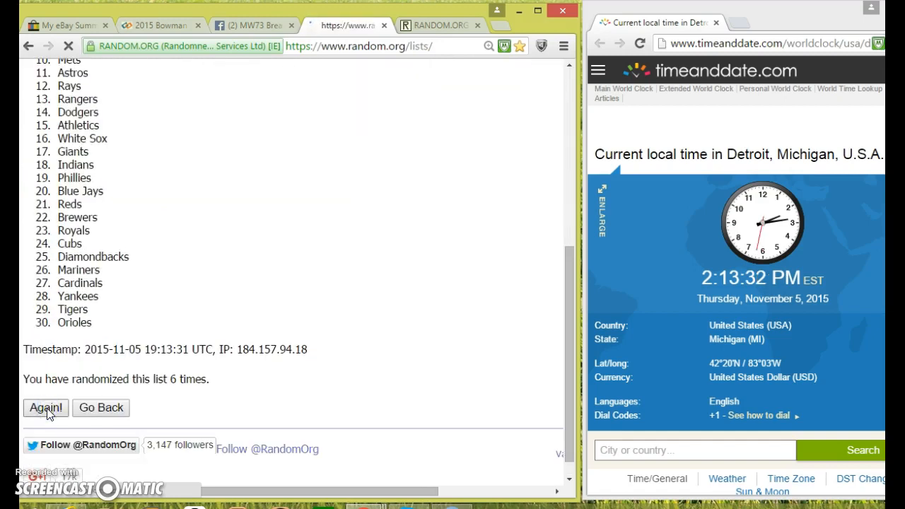
{"action": "left_click", "coordinate": [45, 407]}
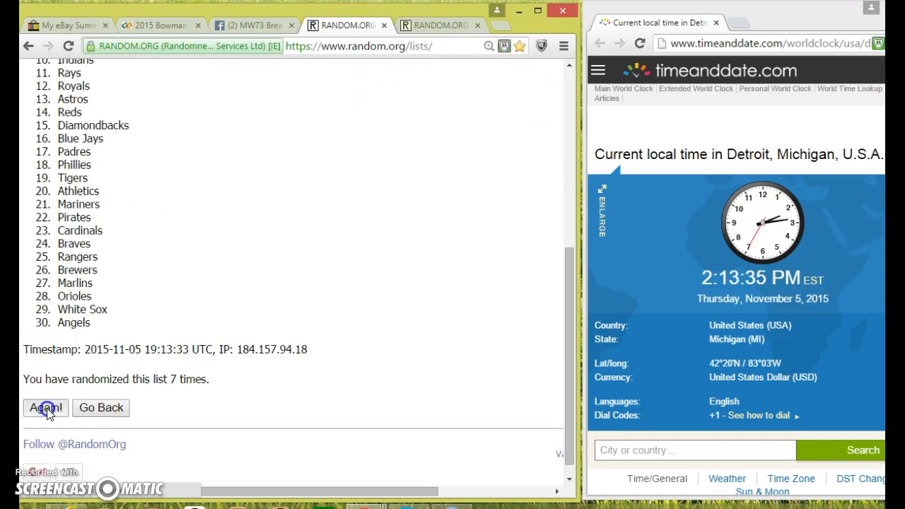
{"action": "left_click", "coordinate": [46, 407]}
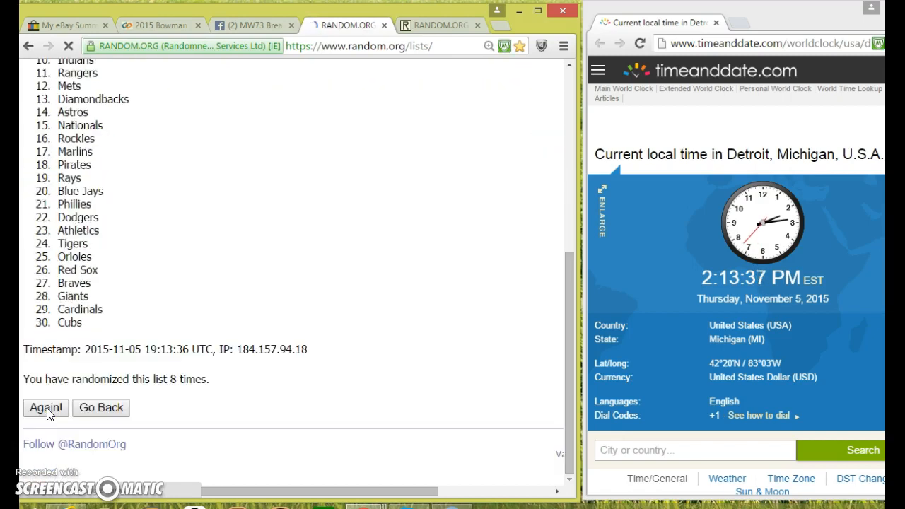
{"action": "left_click", "coordinate": [45, 407]}
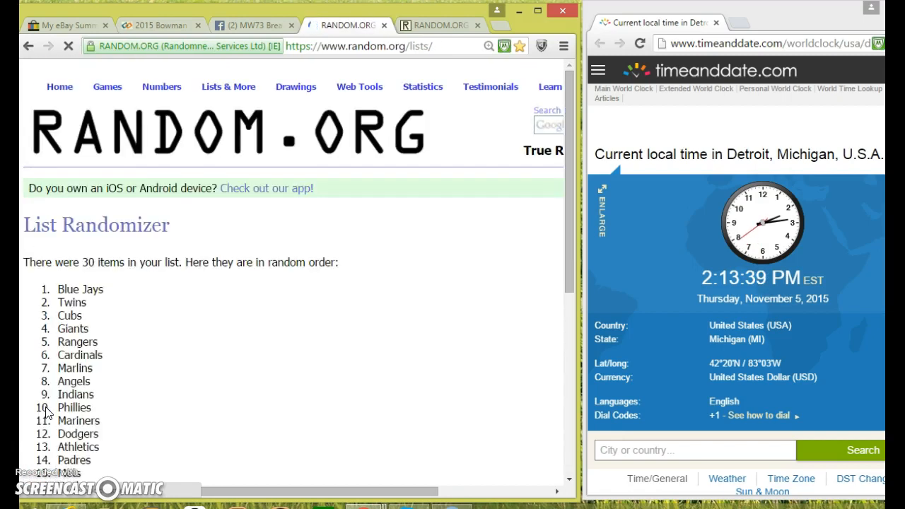
{"action": "scroll", "scroll_direction": "down", "scroll_amount": 3}
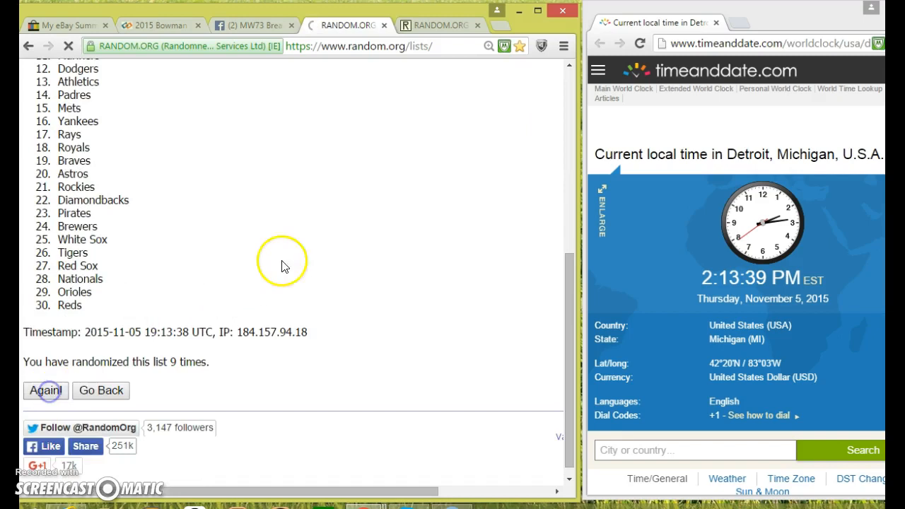
{"action": "left_click", "coordinate": [442, 25]}
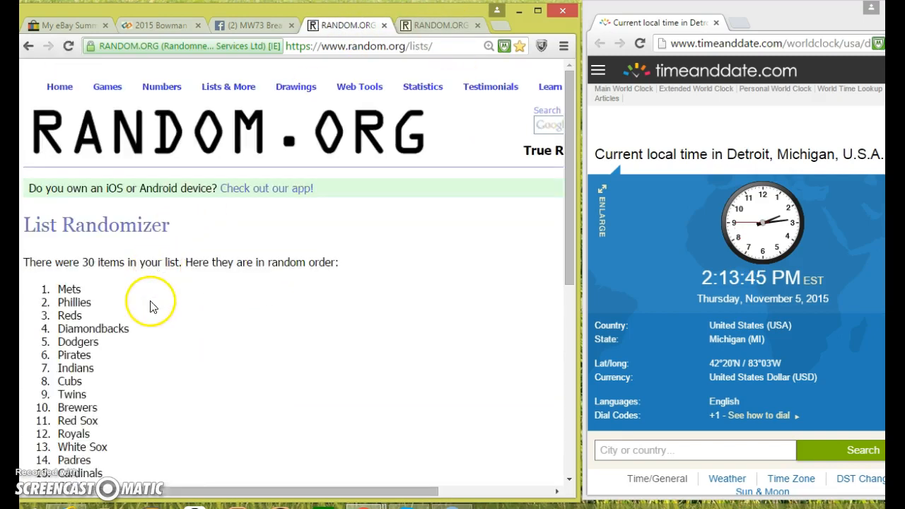
- Review the final team order and return to the Facebook group's numbered name list
{"action": "scroll", "scroll_direction": "down", "scroll_amount": 3}
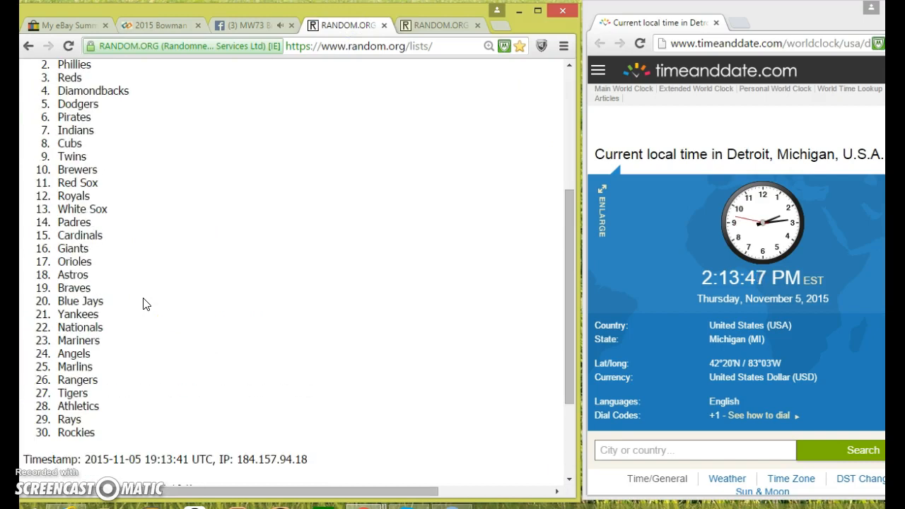
{"action": "scroll", "scroll_direction": "up", "scroll_amount": 3}
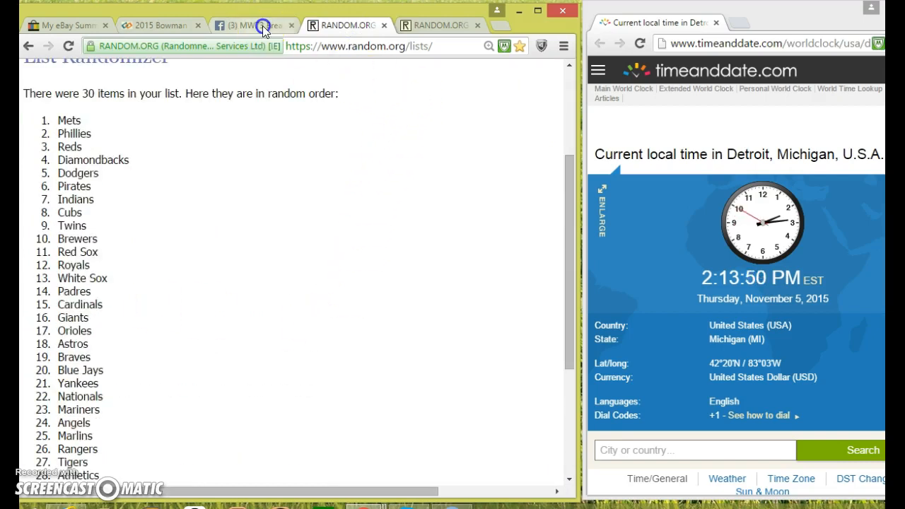
{"action": "left_click", "coordinate": [251, 25]}
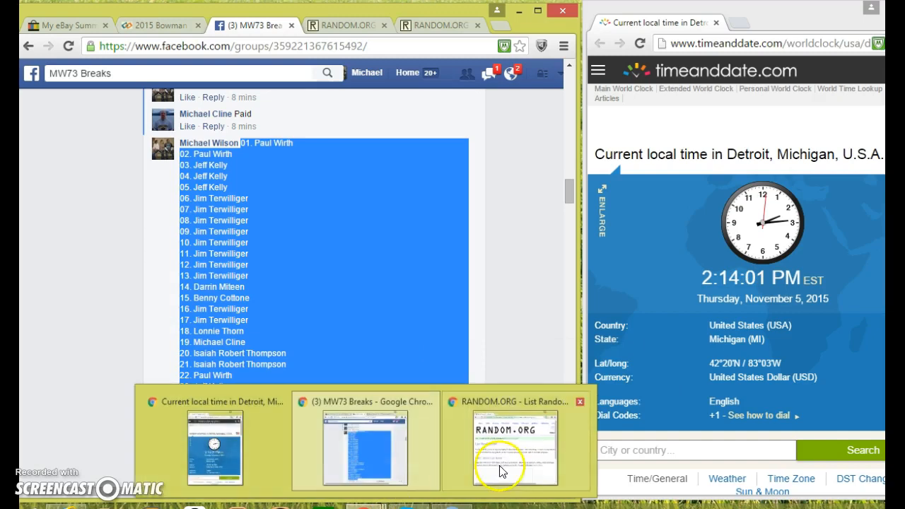
- Shuffle the pasted 30-name list in the second List Randomizer window four times
{"action": "left_click", "coordinate": [516, 446]}
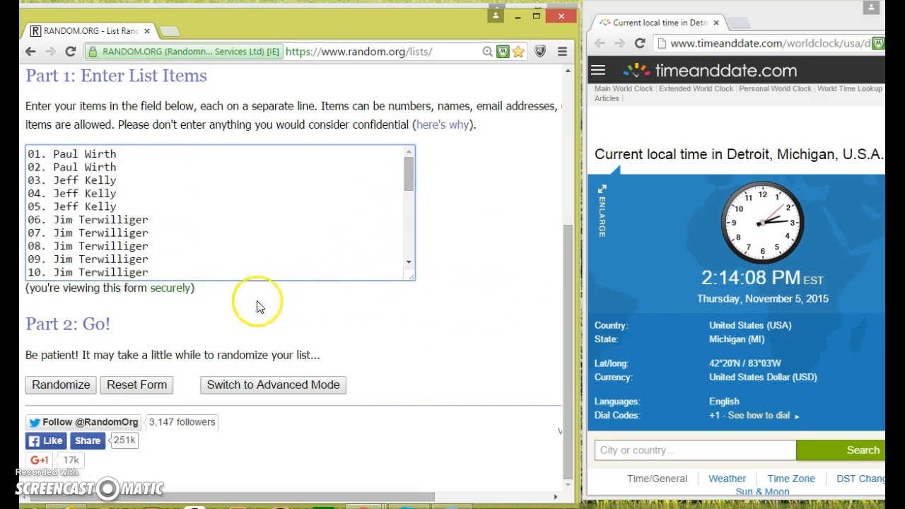
{"action": "left_click", "coordinate": [60, 386]}
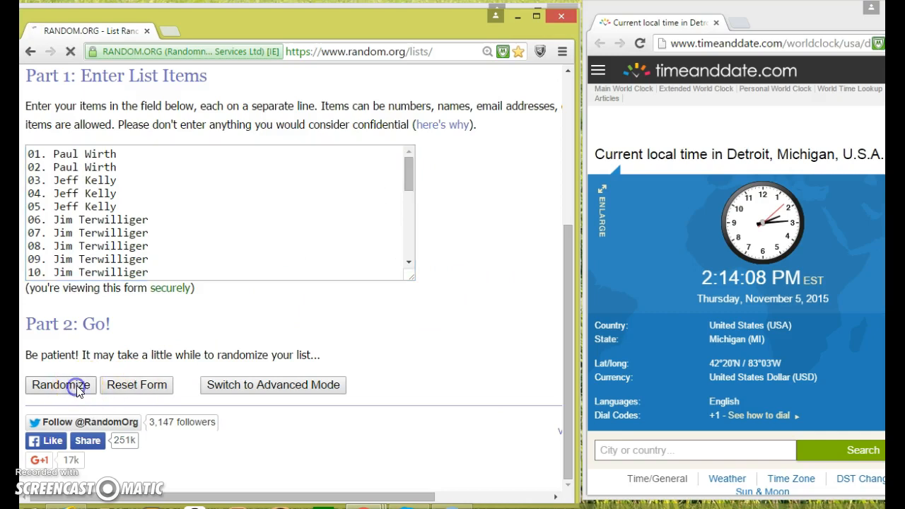
{"action": "left_click", "coordinate": [60, 385]}
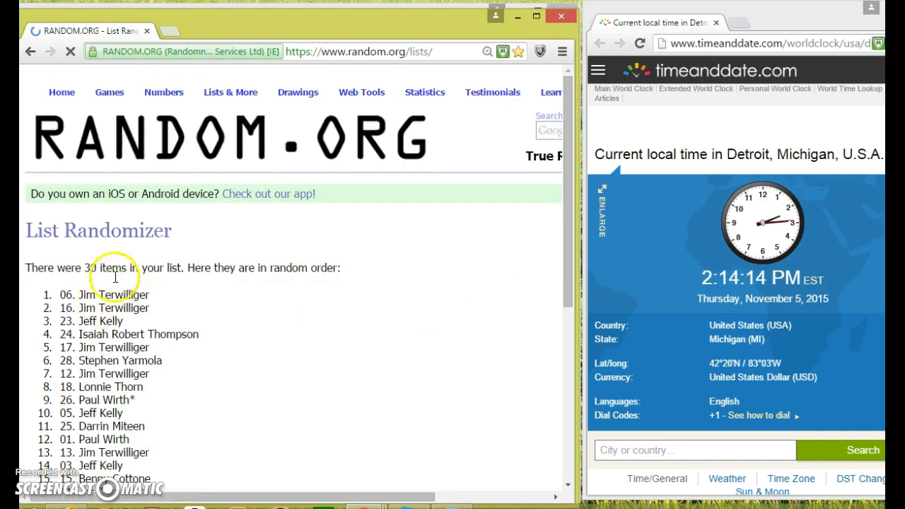
{"action": "scroll", "scroll_direction": "down", "scroll_amount": 3}
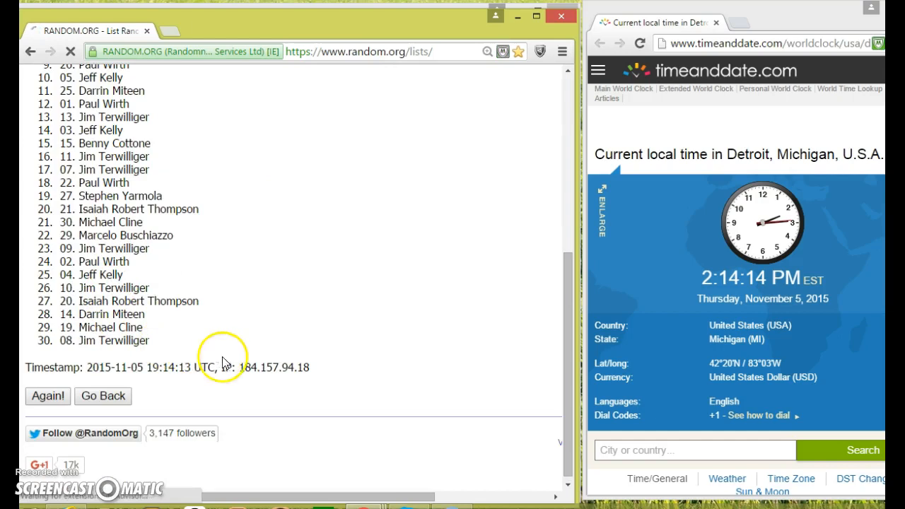
{"action": "double_click", "coordinate": [169, 367]}
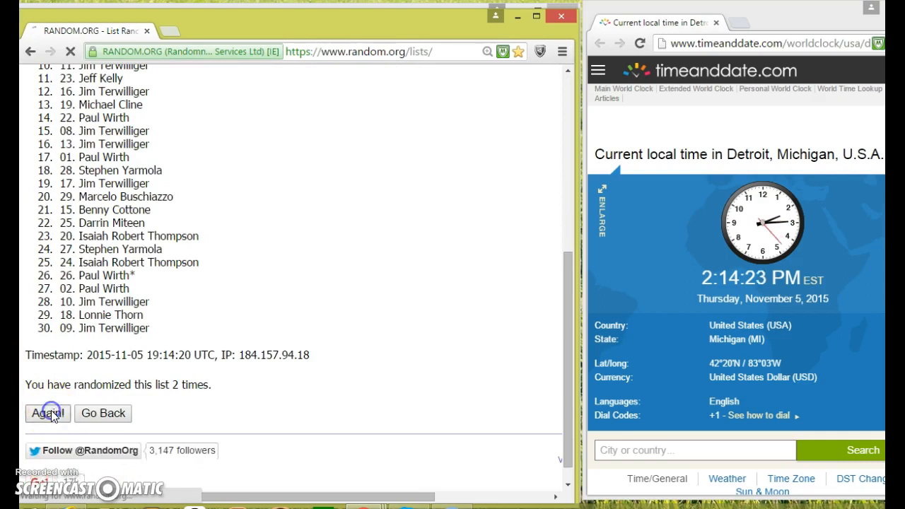
{"action": "left_click", "coordinate": [46, 412]}
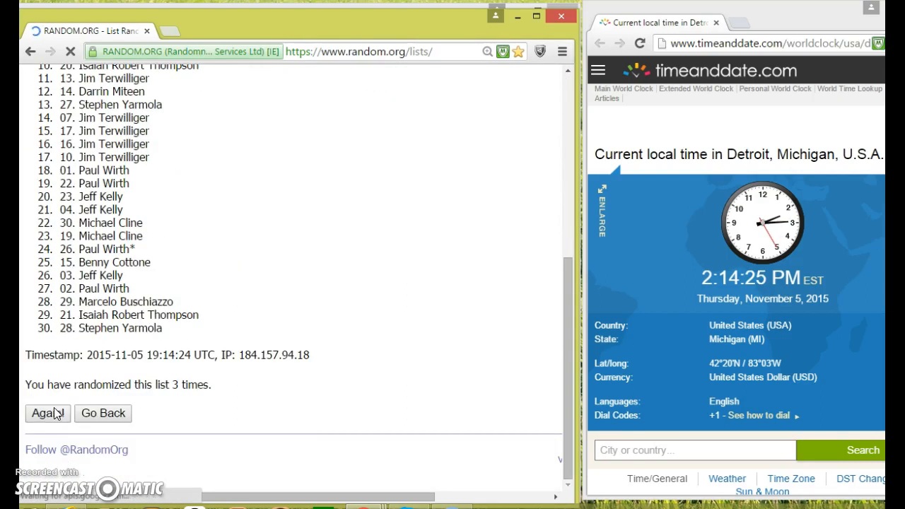
{"action": "left_click", "coordinate": [47, 413]}
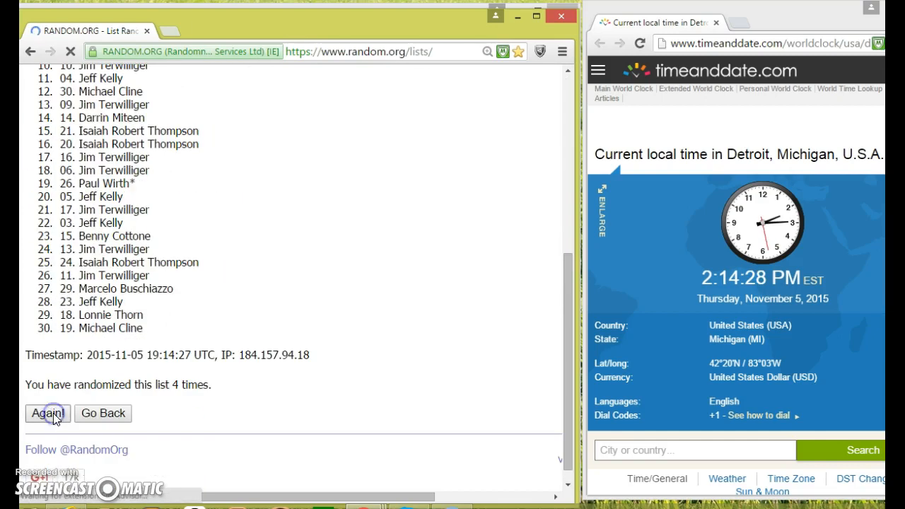
- Keep re-shuffling the names until the randomizer reports ten randomizations
{"action": "left_click", "coordinate": [48, 412]}
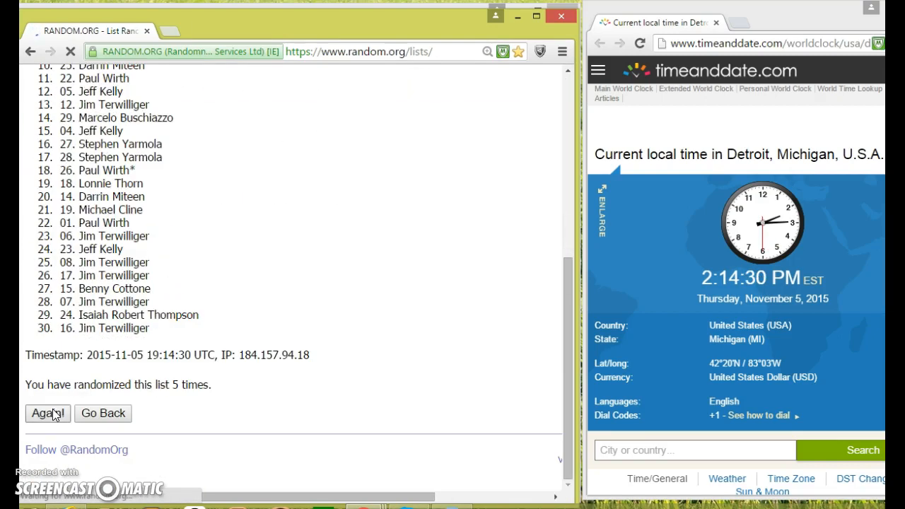
{"action": "left_click", "coordinate": [47, 413]}
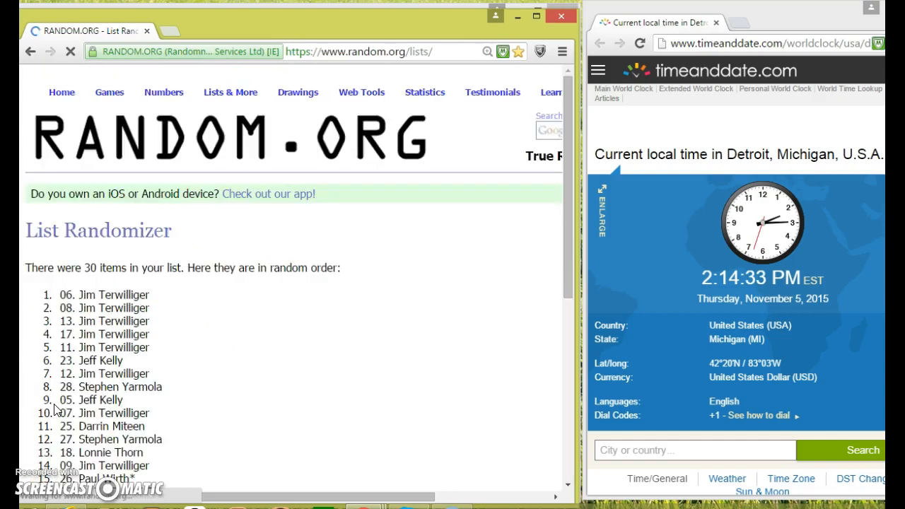
{"action": "scroll", "scroll_direction": "down", "scroll_amount": 3}
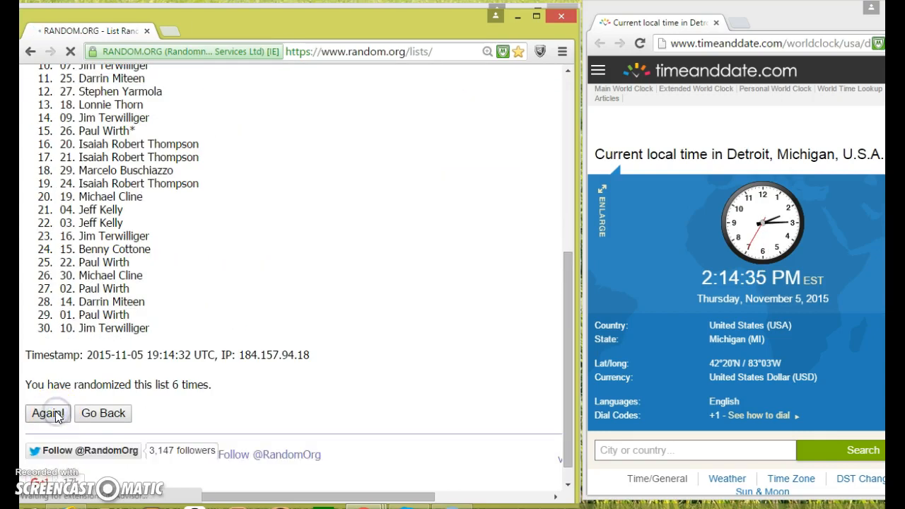
{"action": "left_click", "coordinate": [47, 412]}
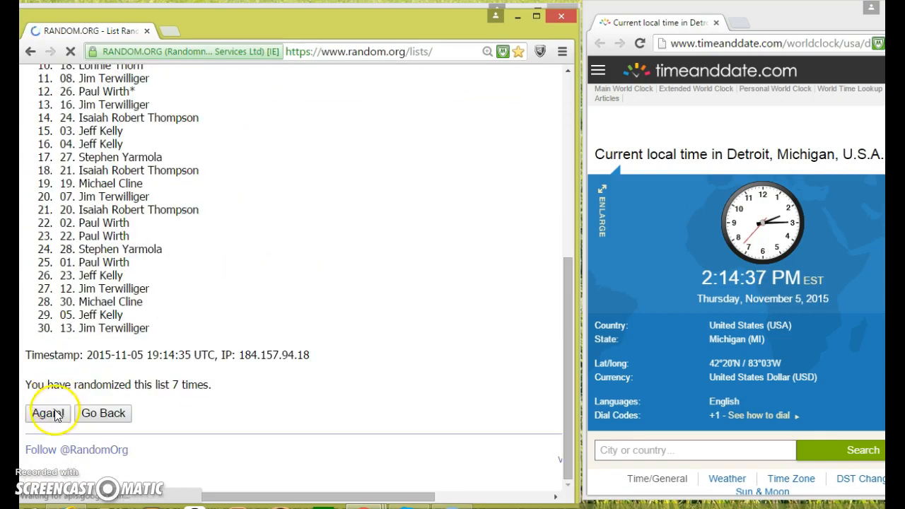
{"action": "left_click", "coordinate": [47, 413]}
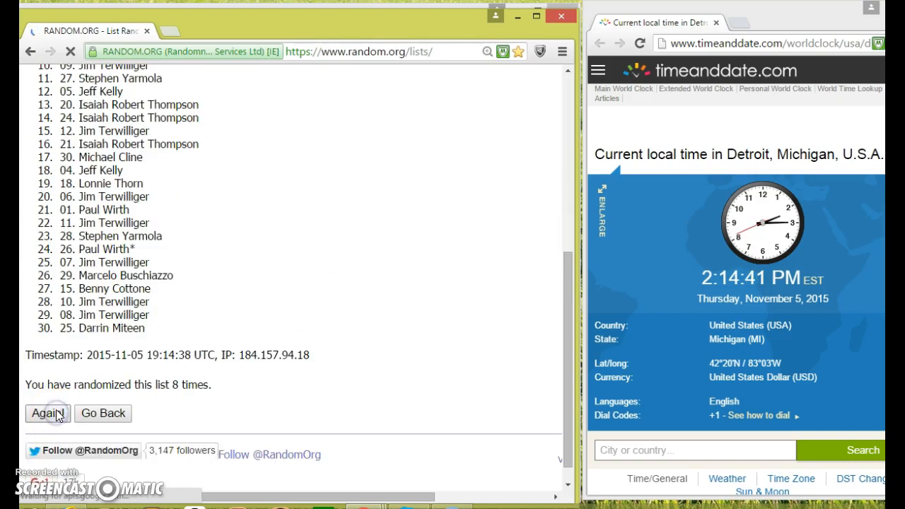
{"action": "left_click", "coordinate": [47, 413]}
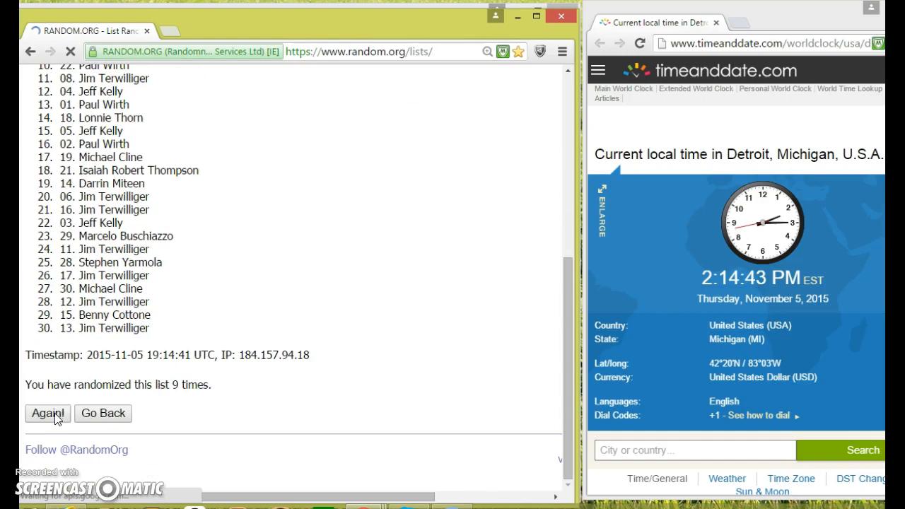
{"action": "left_click", "coordinate": [46, 413]}
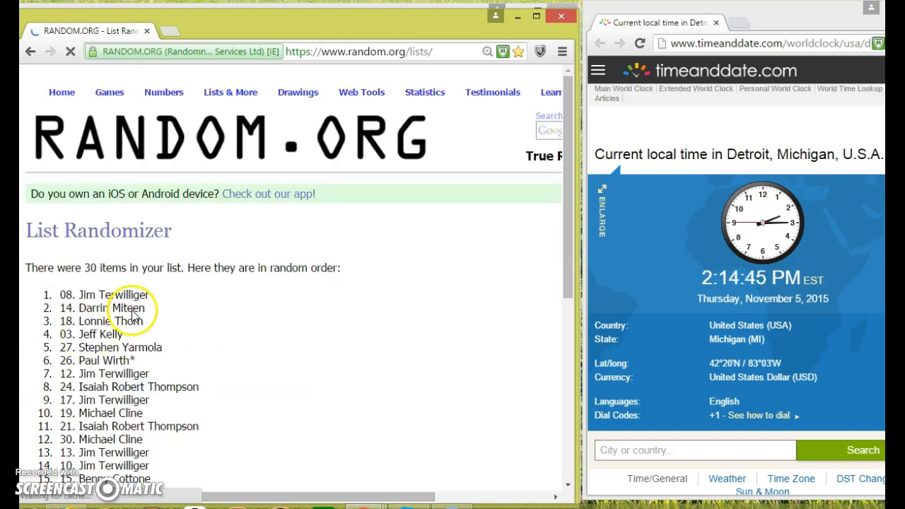
{"action": "scroll", "scroll_direction": "down", "scroll_amount": 3}
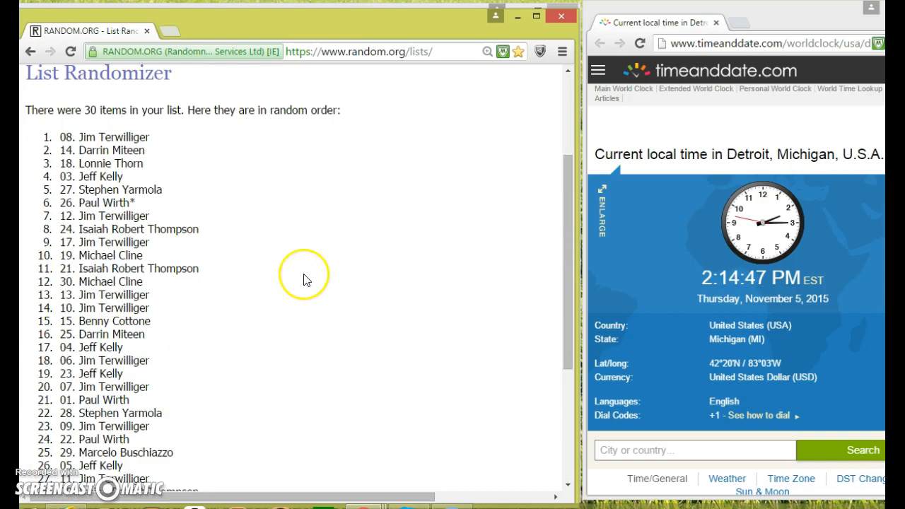
{"action": "mouse_move", "coordinate": [440, 85]}
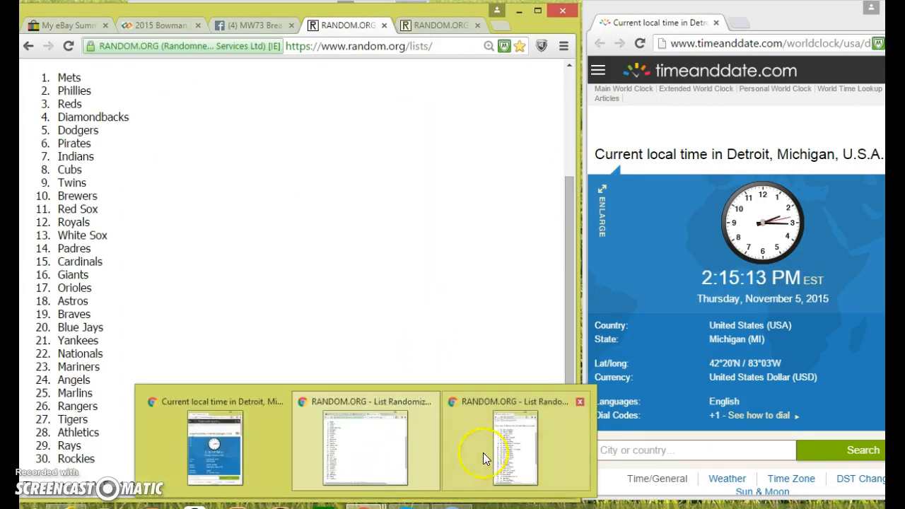
- Resize the shuffled names window so its list sits beside the shuffled team list
{"action": "left_click", "coordinate": [506, 449]}
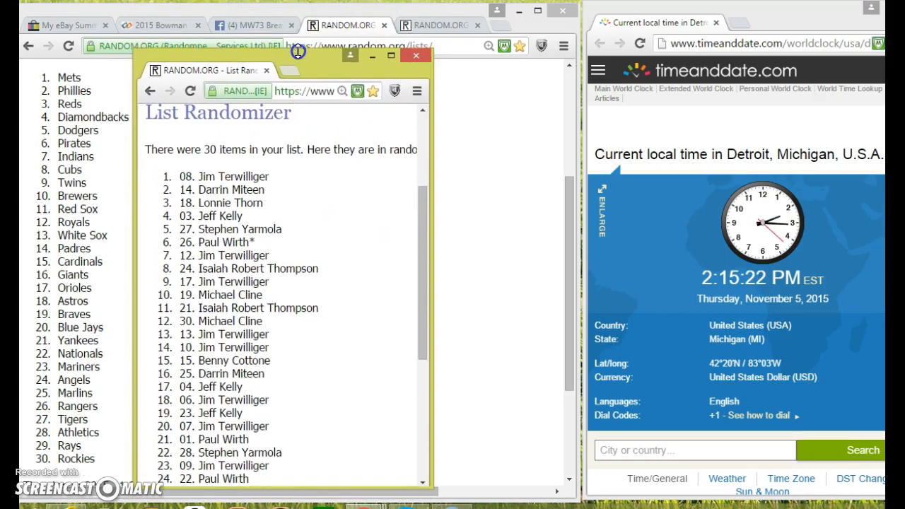
{"action": "left_click_drag", "start_coordinate": [297, 51], "coordinate": [301, 34]}
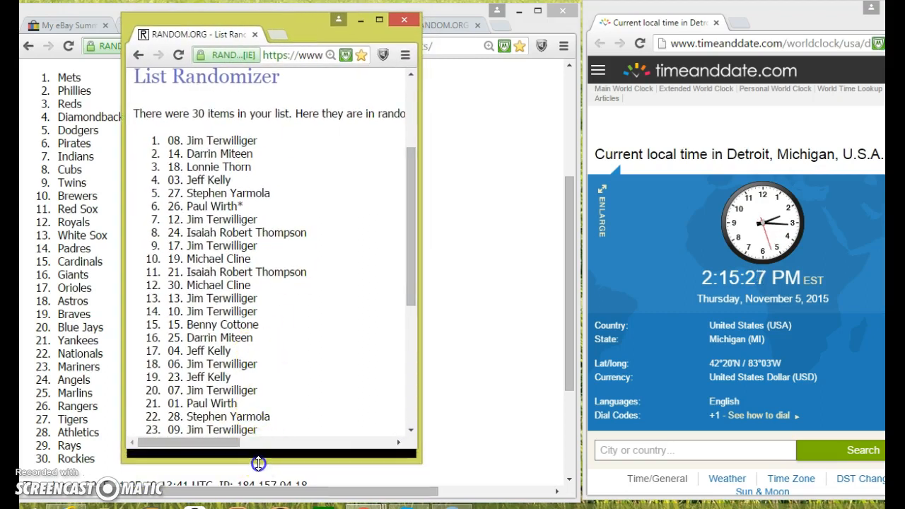
{"action": "scroll", "scroll_direction": "down", "scroll_amount": 3}
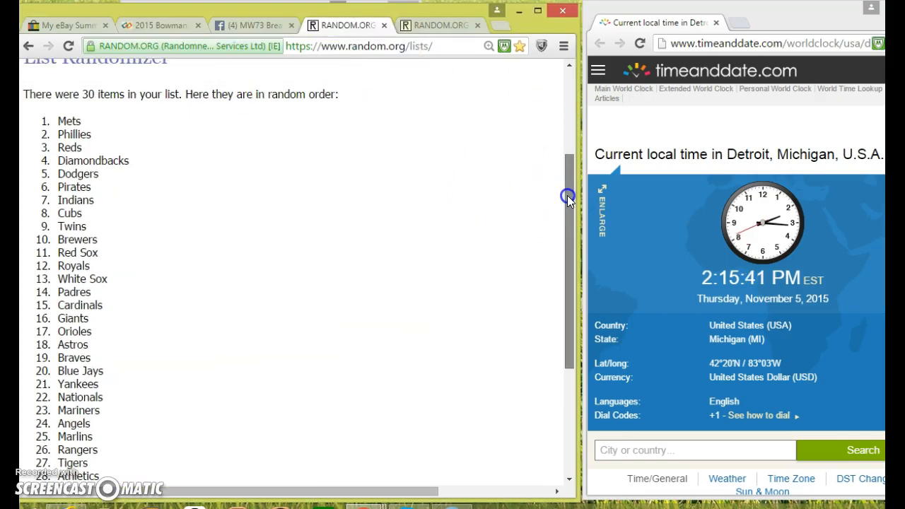
{"action": "scroll", "scroll_direction": "down", "scroll_amount": 3}
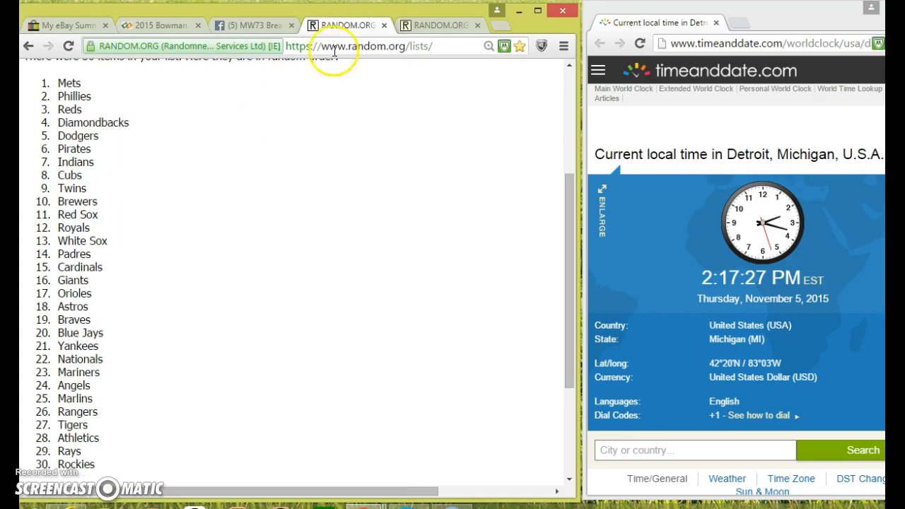
- Write a "DONE" comment under the LIVE comment on the Facebook break post
{"action": "left_click", "coordinate": [251, 25]}
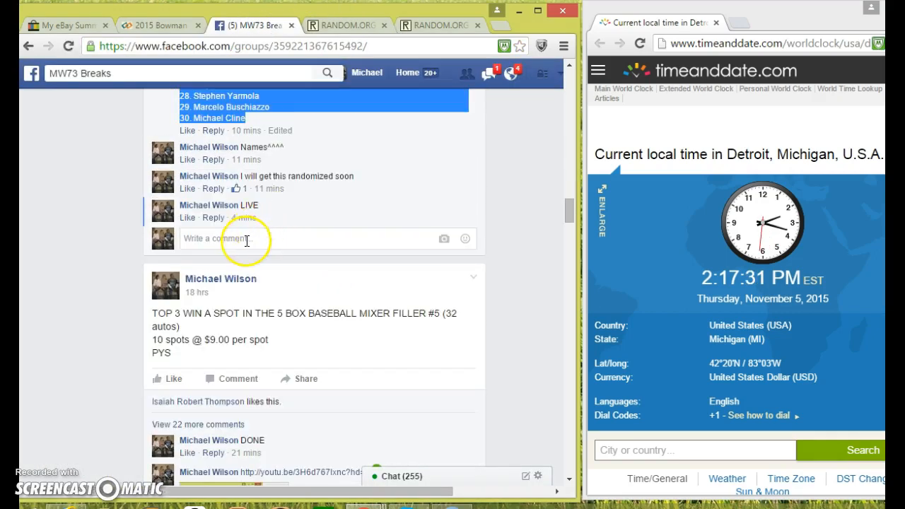
{"action": "type", "text": "DONE"}
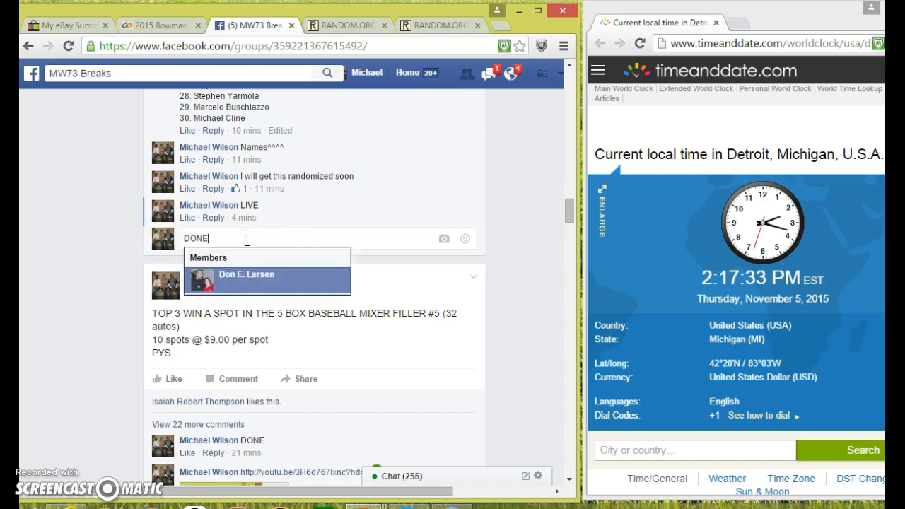